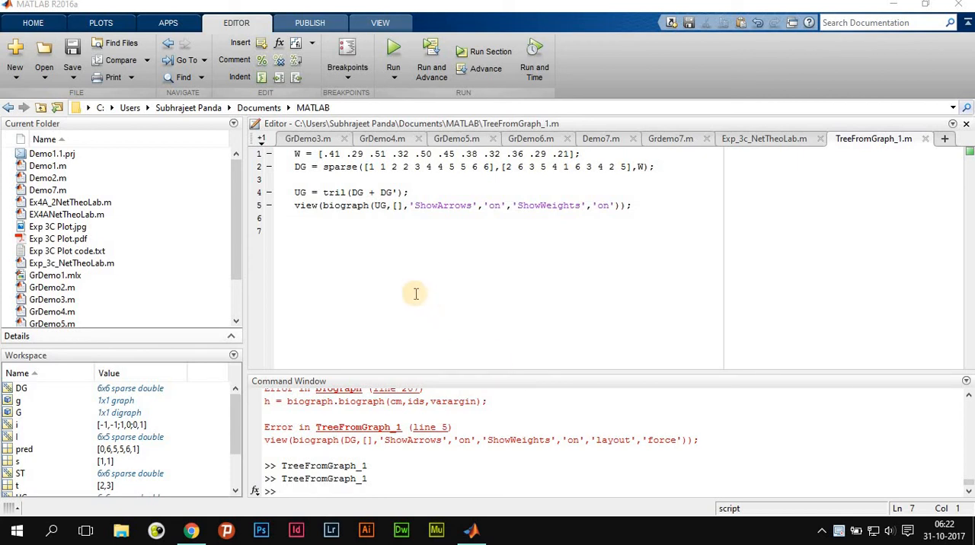
pyautogui.moveTo(352, 250)
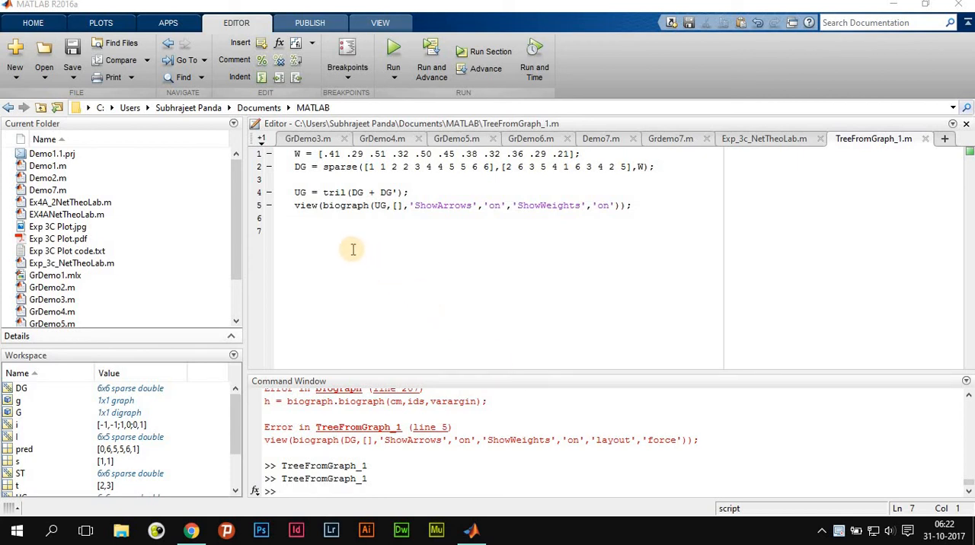
pyautogui.moveTo(323, 240)
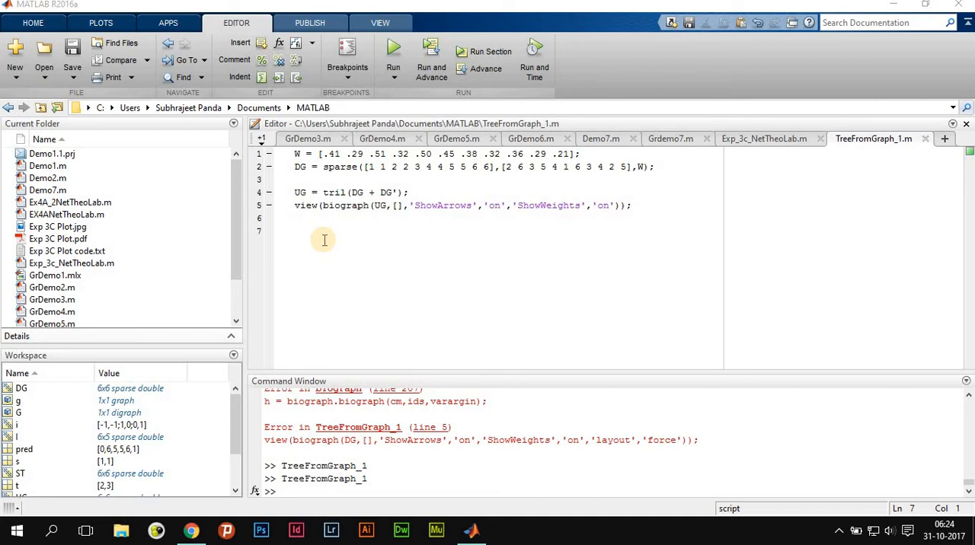
pyautogui.moveTo(334, 223)
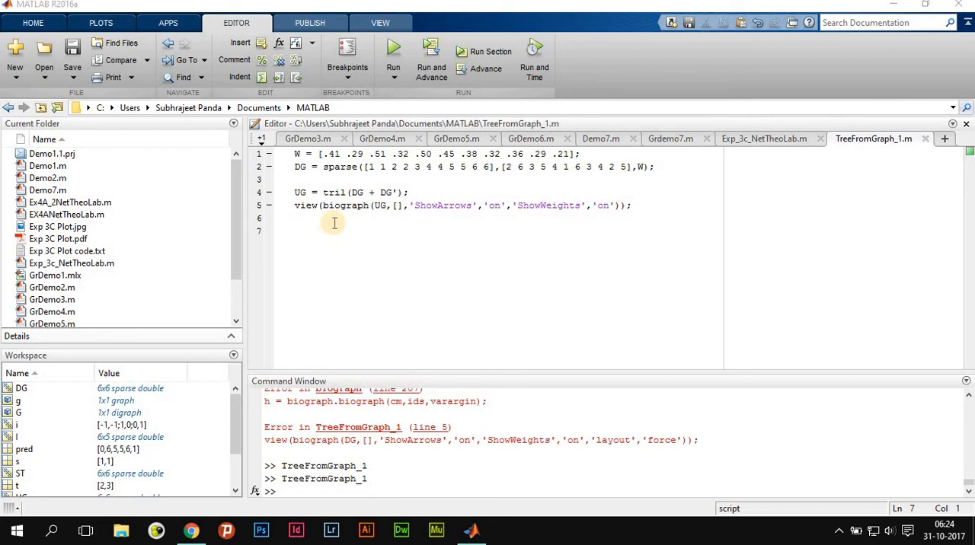
pyautogui.moveTo(419, 217)
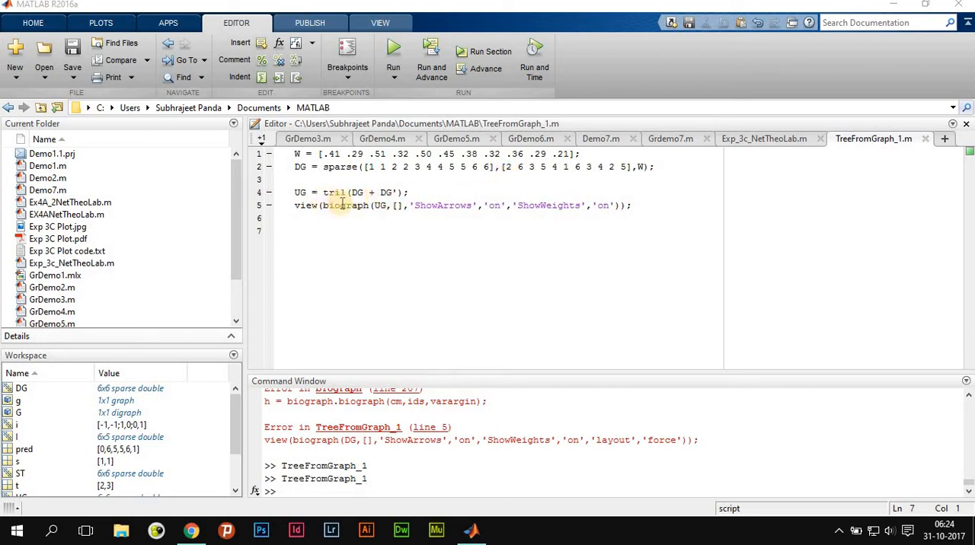
pyautogui.moveTo(537, 167)
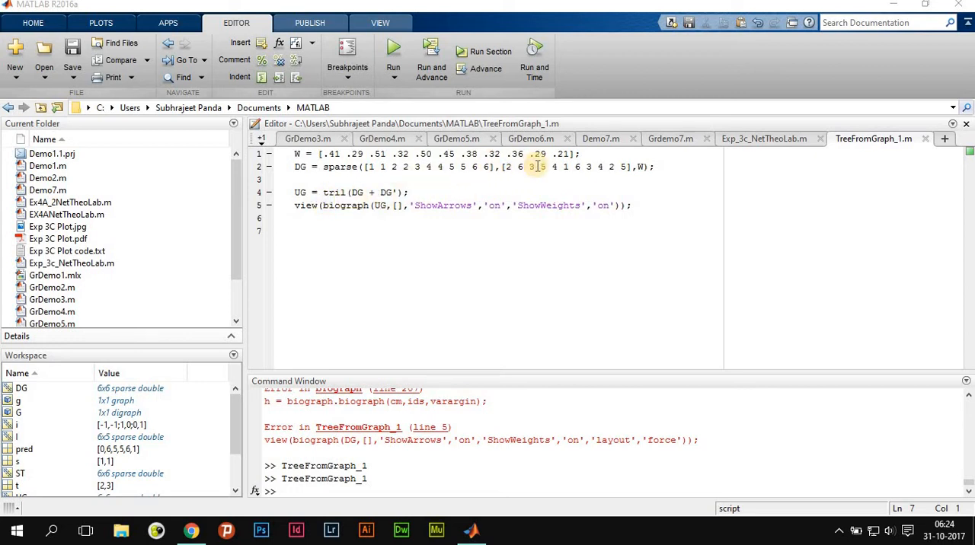
pyautogui.moveTo(435, 186)
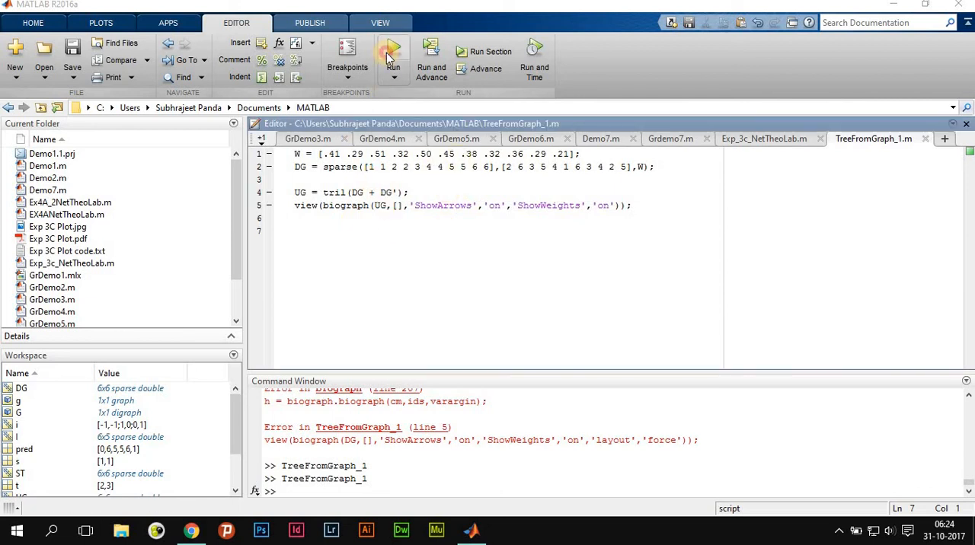
# Run TreeFromGraph_1 to plot the weighted six-node graph, then minimize Biograph Viewer 1
pyautogui.click(393, 47)
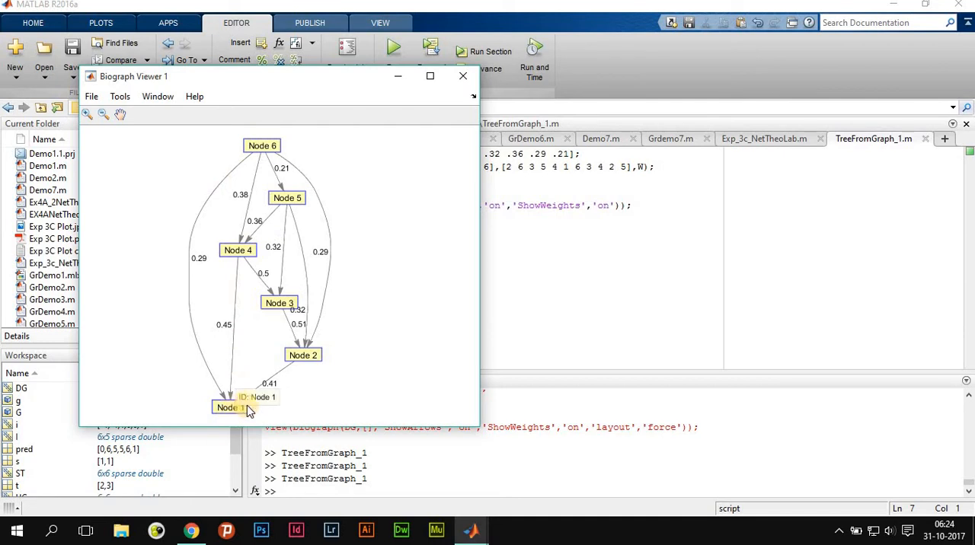
pyautogui.moveTo(216, 383)
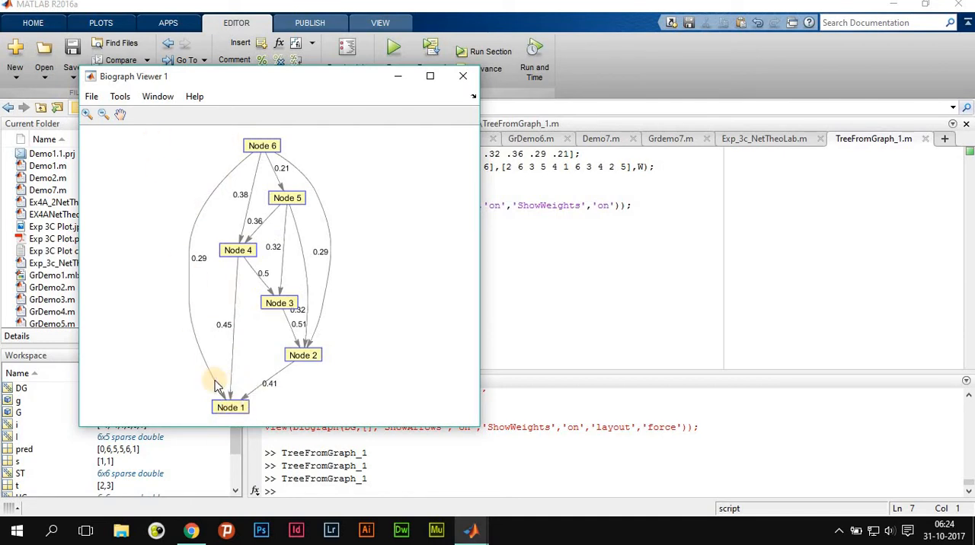
pyautogui.click(302, 355)
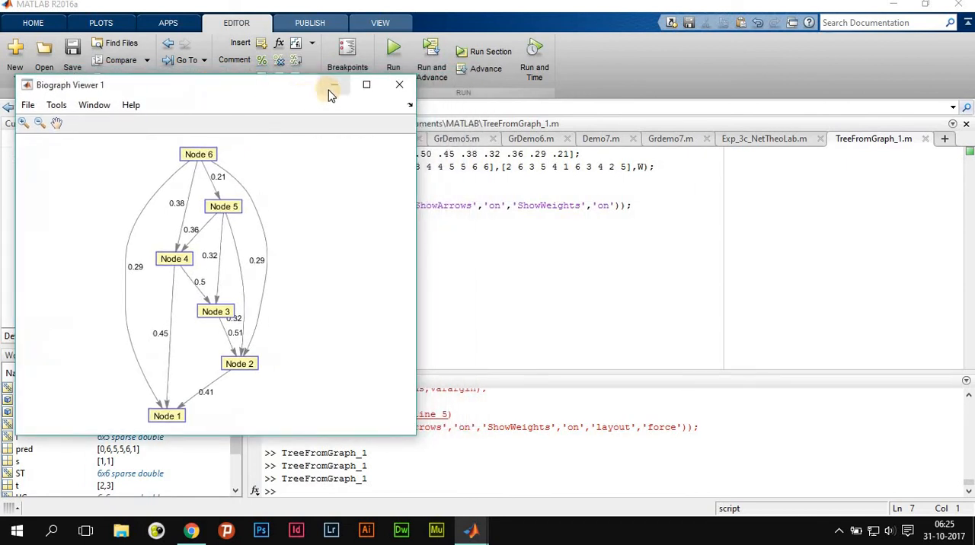
pyautogui.moveTo(333, 85)
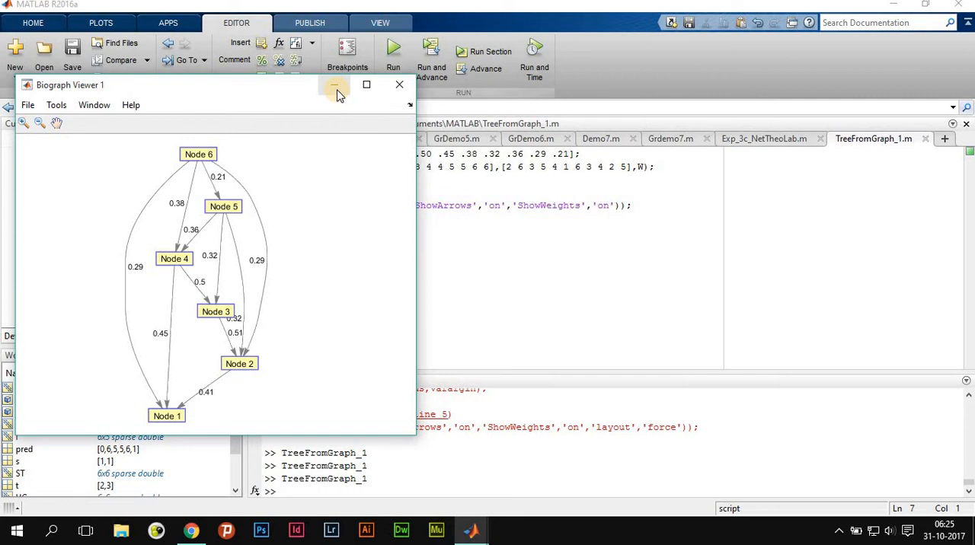
pyautogui.click(334, 85)
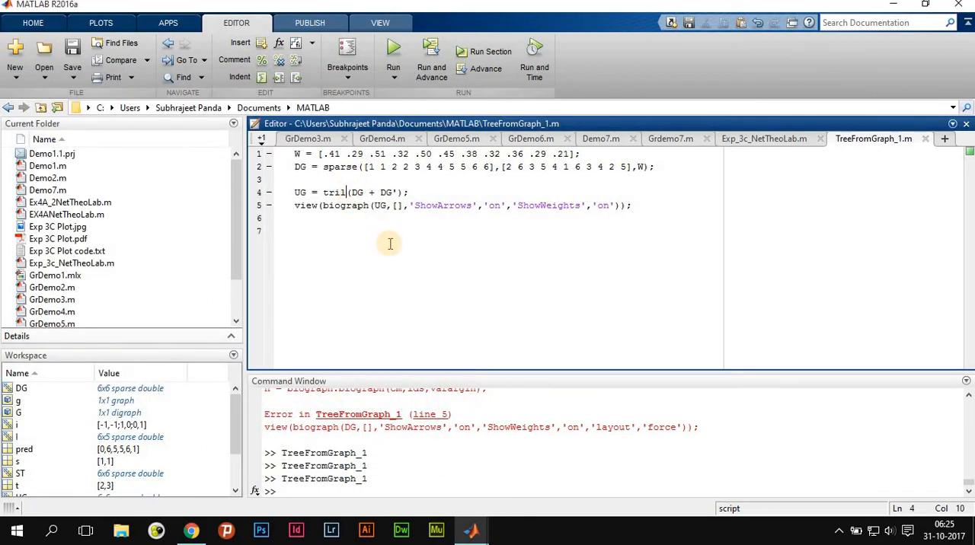
# Change tril to triu on line 4 and rerun the script for a second viewer
pyautogui.press('Backspace')
pyautogui.write('u')
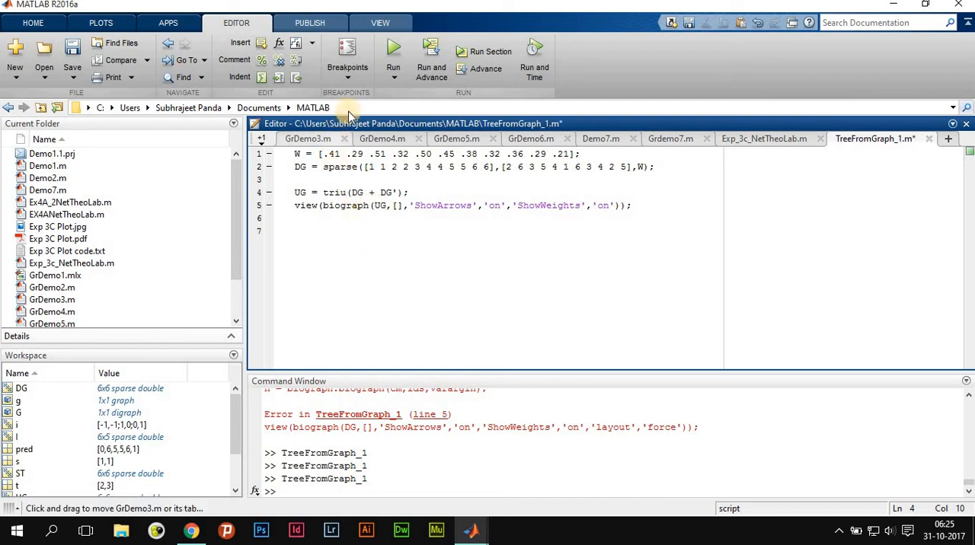
pyautogui.click(393, 57)
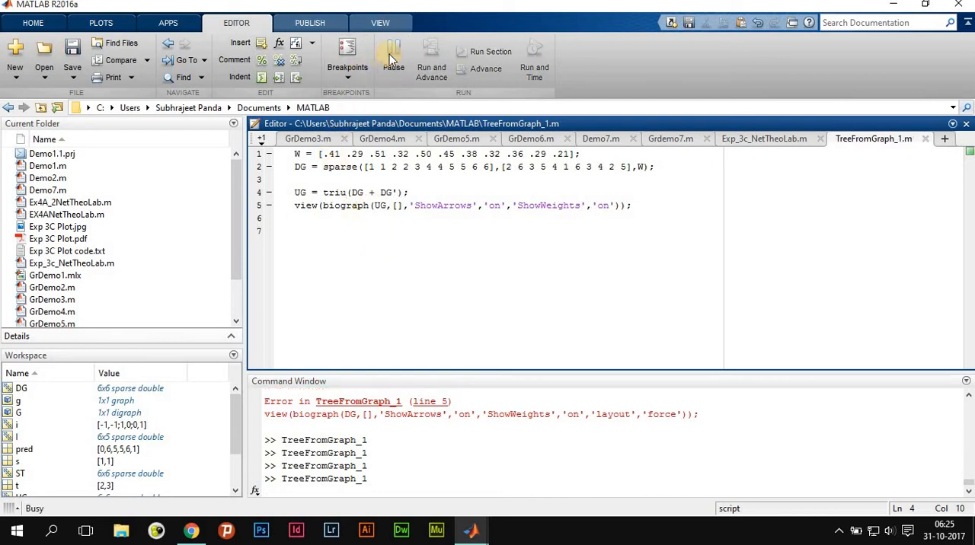
pyautogui.click(393, 57)
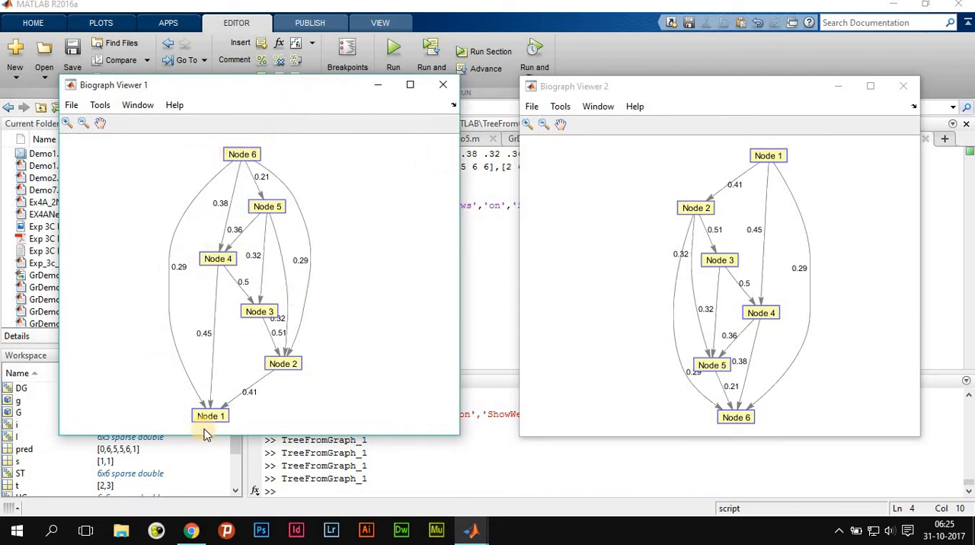
pyautogui.moveTo(303, 385)
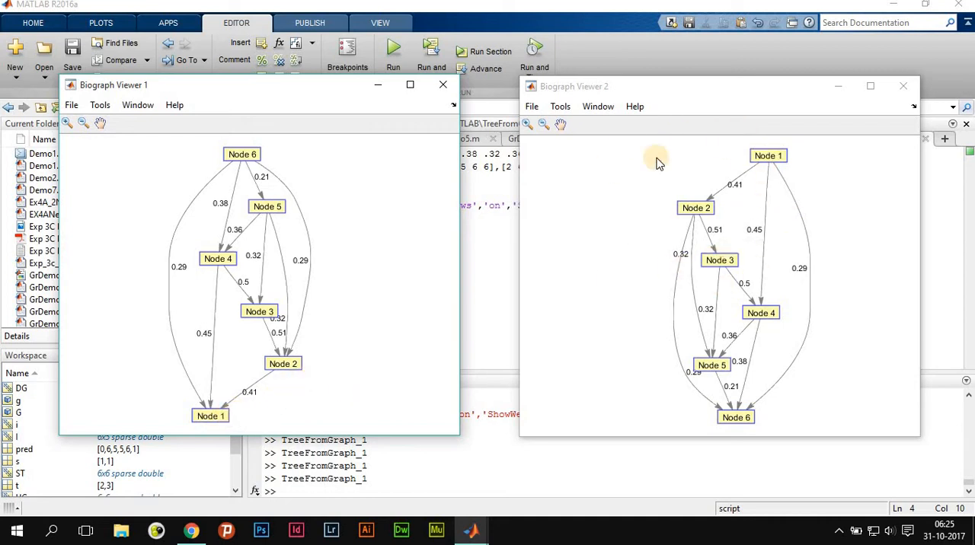
pyautogui.moveTo(684, 101)
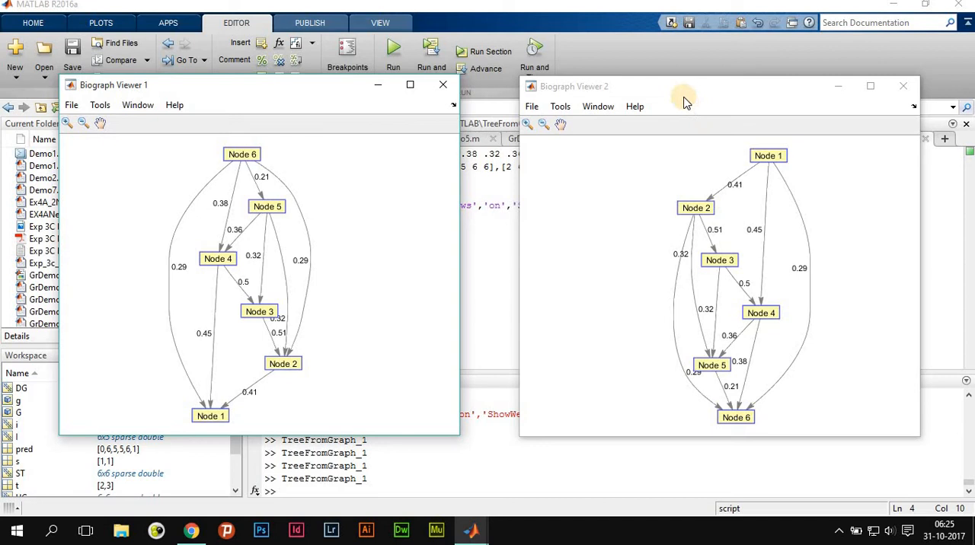
pyautogui.moveTo(758, 435)
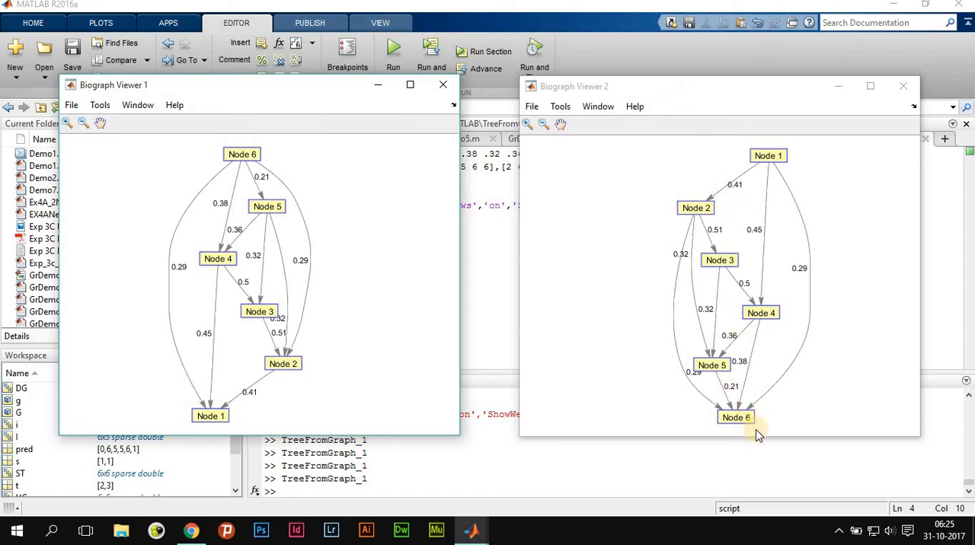
pyautogui.moveTo(602, 233)
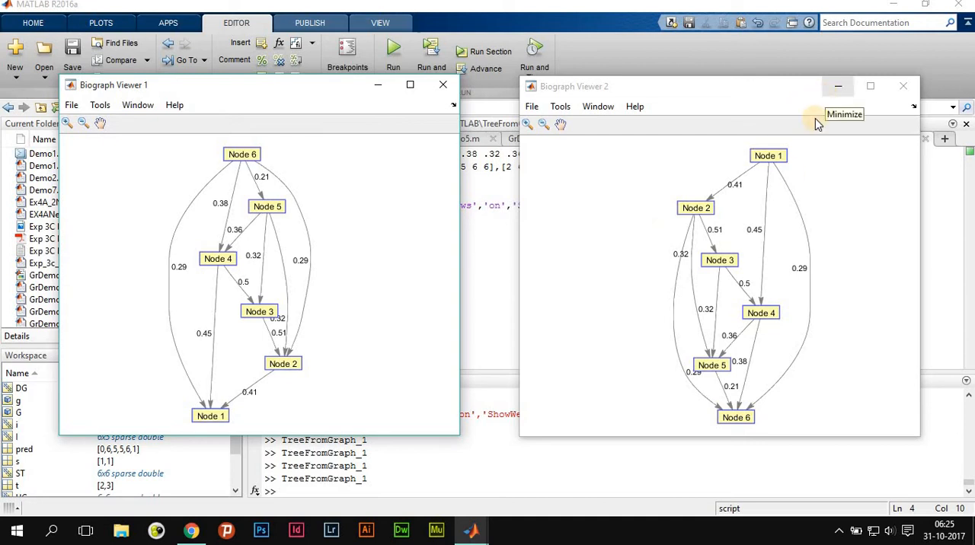
pyautogui.moveTo(674, 192)
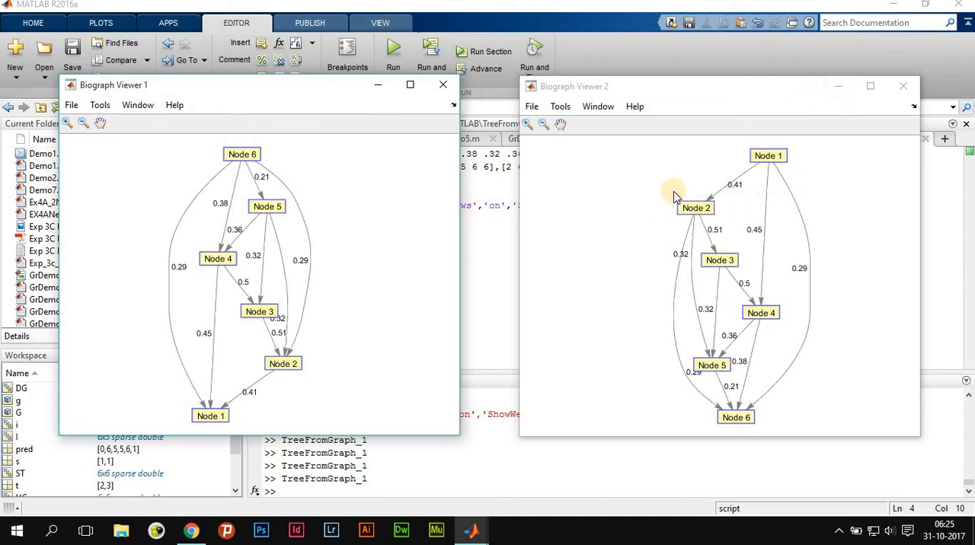
pyautogui.moveTo(671, 189)
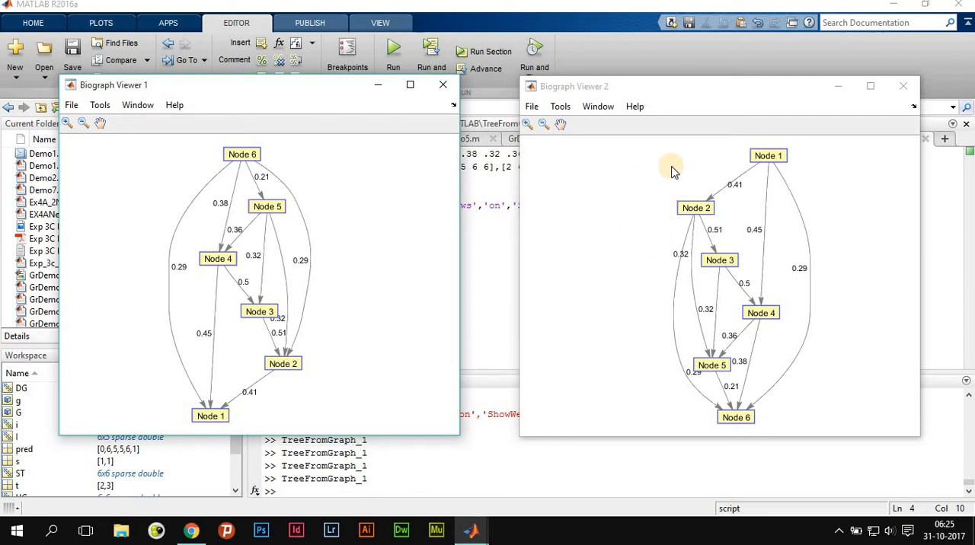
pyautogui.moveTo(904, 85)
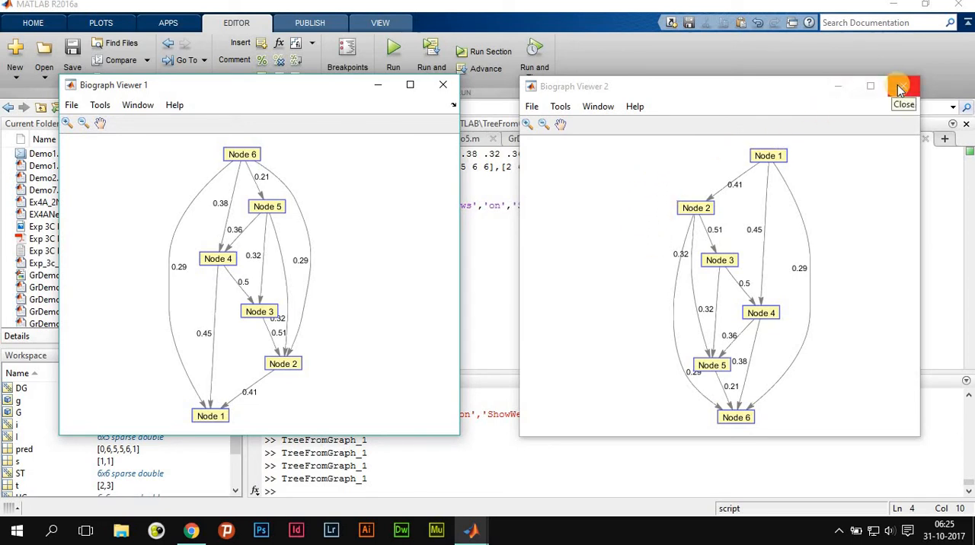
# Close both viewers and add '[ST,pred] = graphminspantree(UG);' after the view line
pyautogui.click(903, 86)
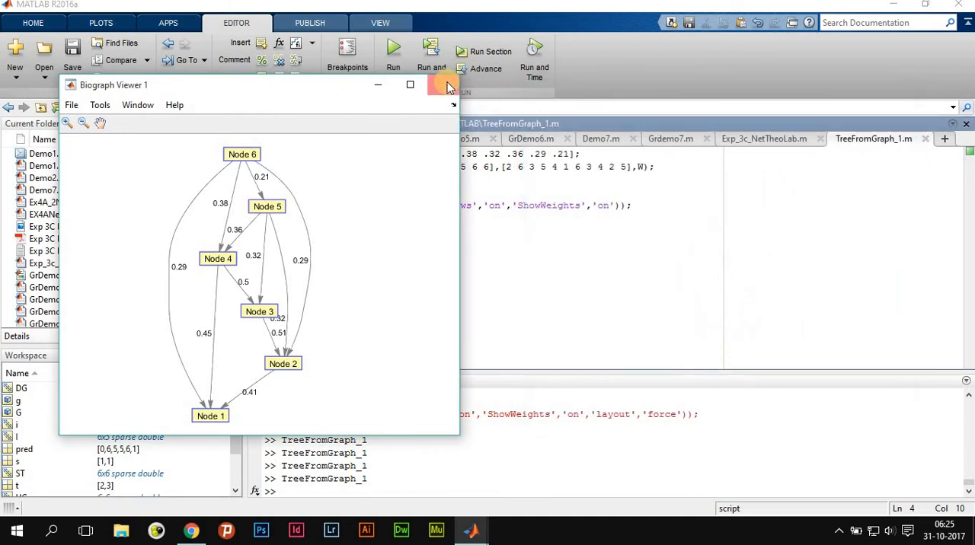
pyautogui.click(444, 85)
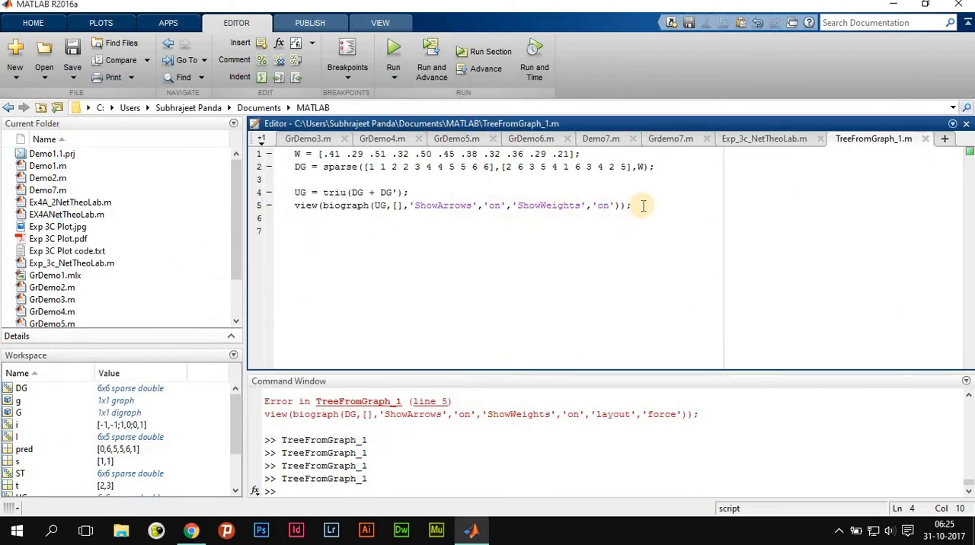
pyautogui.click(631, 205)
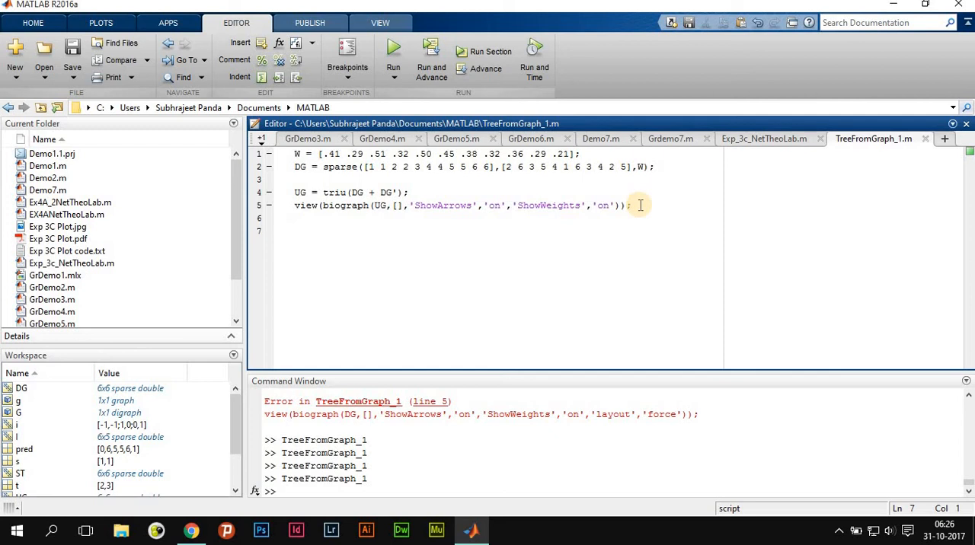
pyautogui.write('[ST,pred] = graphminspantree(UG);')
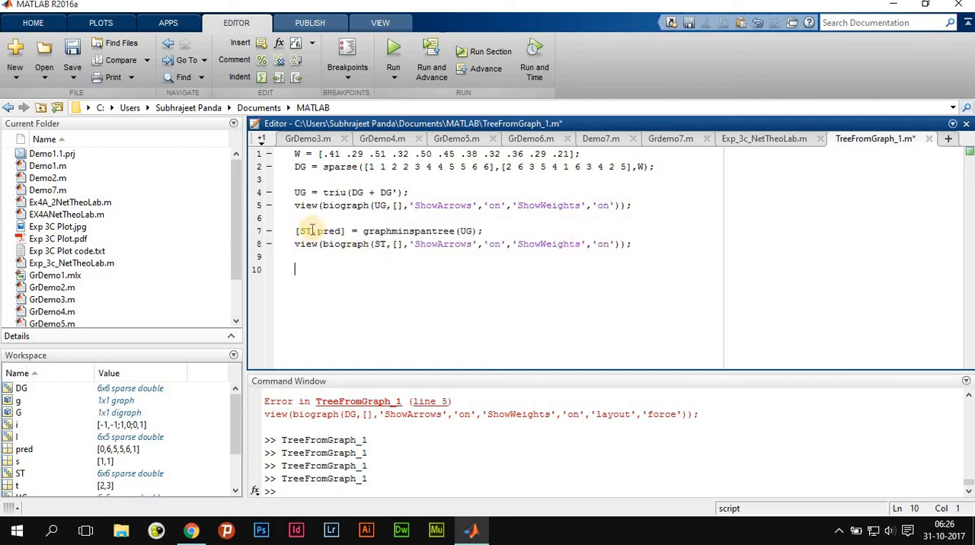
pyautogui.doubleClick(329, 231)
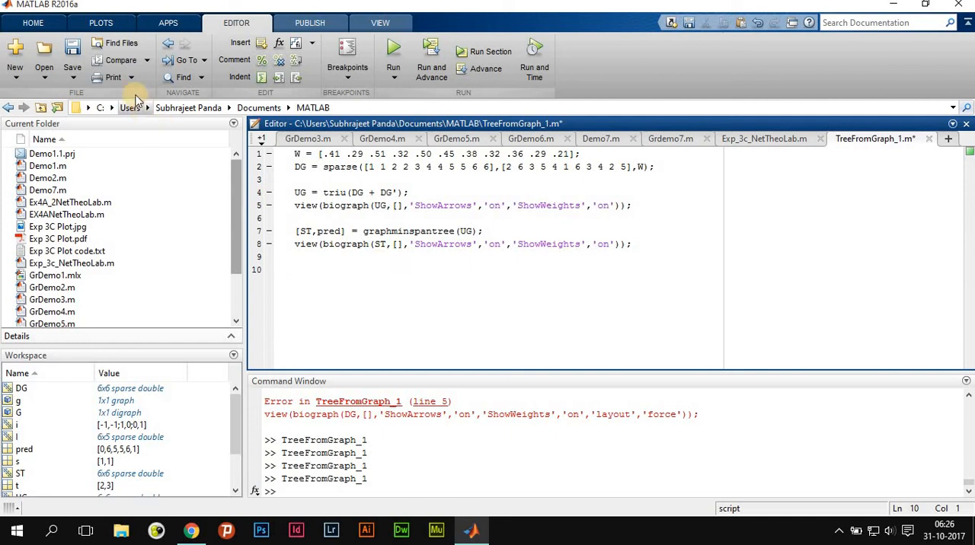
pyautogui.moveTo(393, 50)
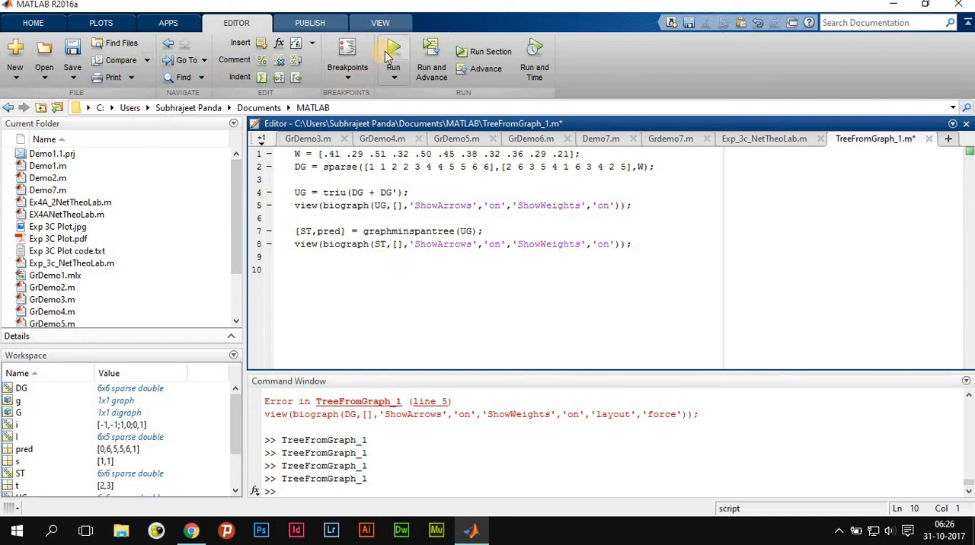
# Run the spanning-tree script and close the viewer showing the edgeless tree
pyautogui.click(394, 57)
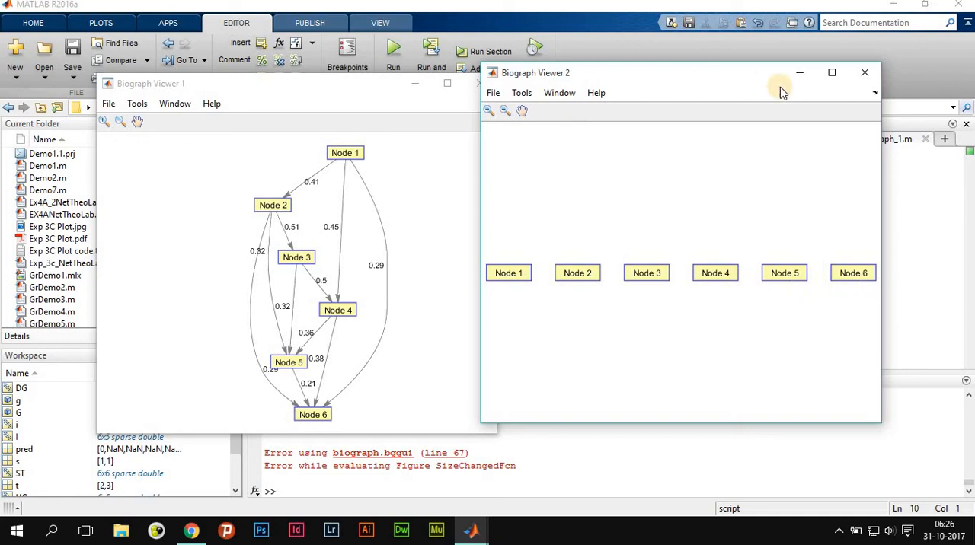
pyautogui.moveTo(865, 72)
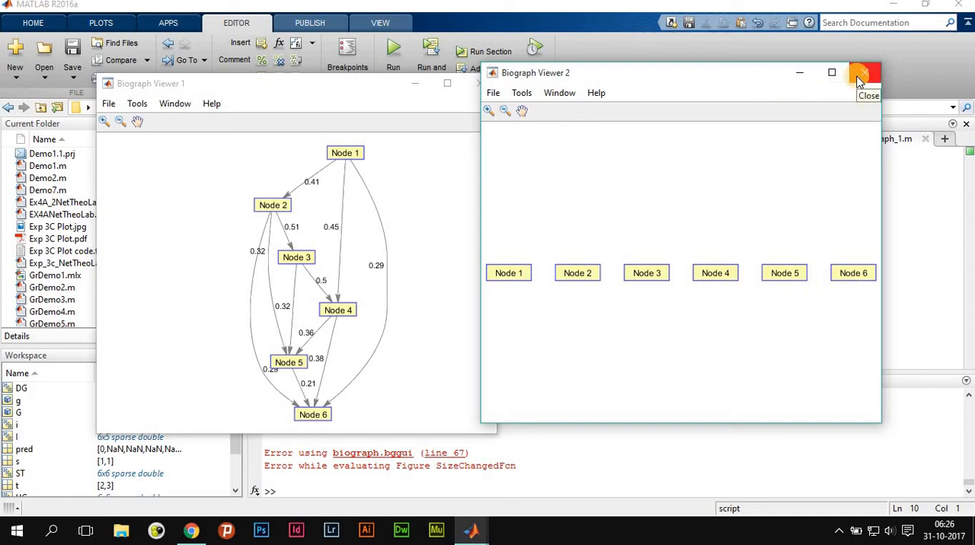
pyautogui.moveTo(863, 76)
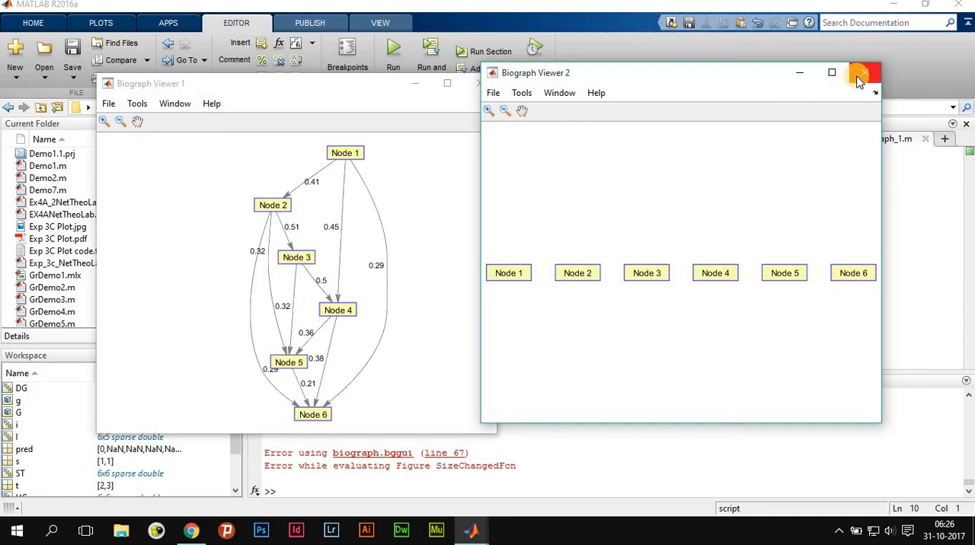
pyautogui.click(864, 72)
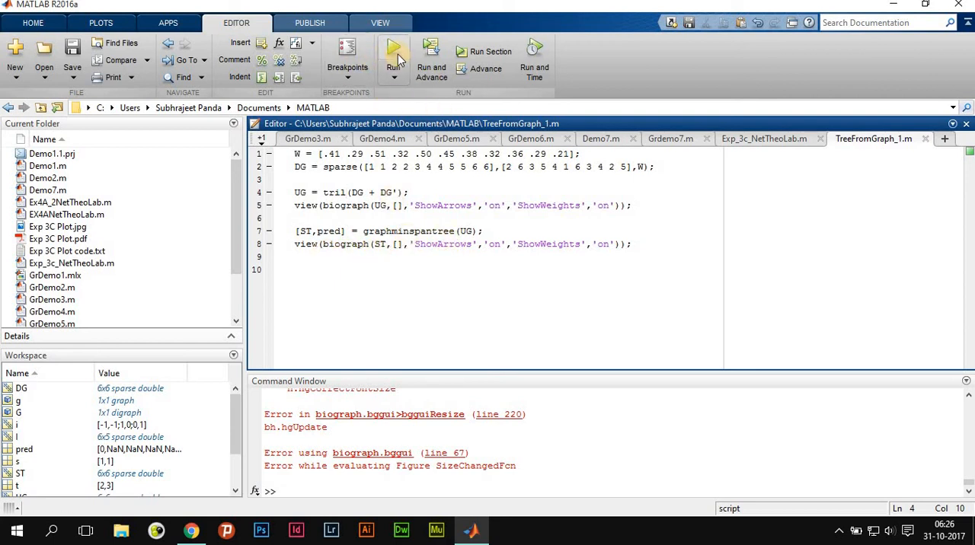
# Rerun the tril version to draw the minimum spanning tree rooted at Node 6
pyautogui.click(393, 51)
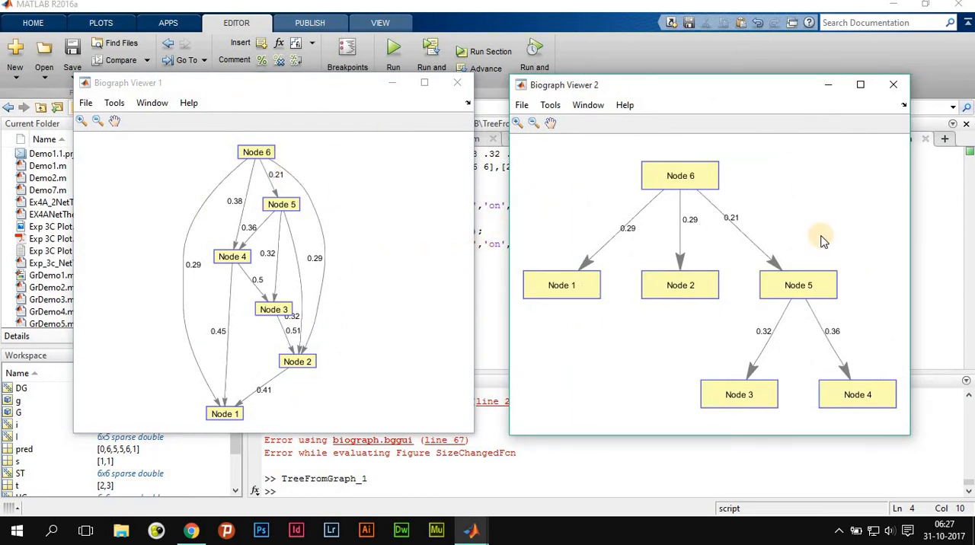
pyautogui.moveTo(623, 335)
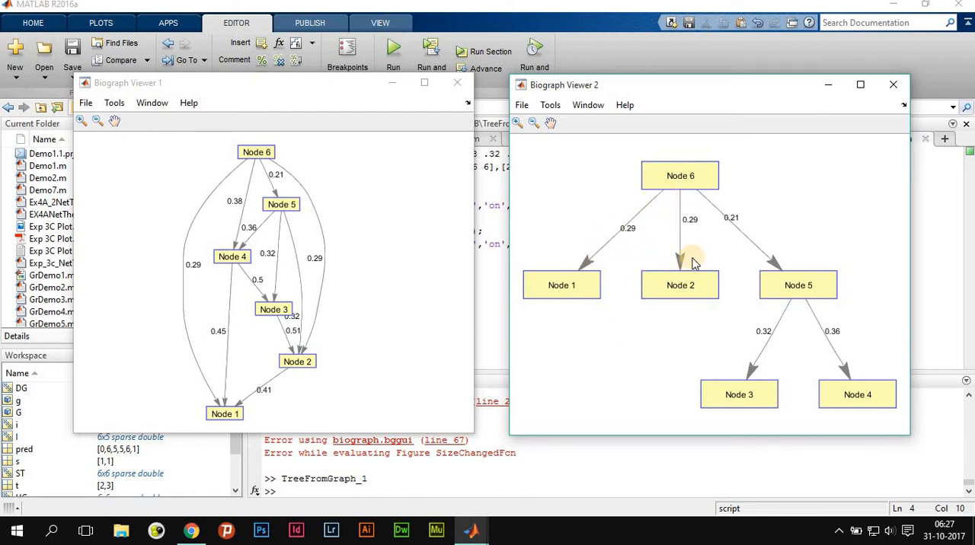
pyautogui.moveTo(797, 351)
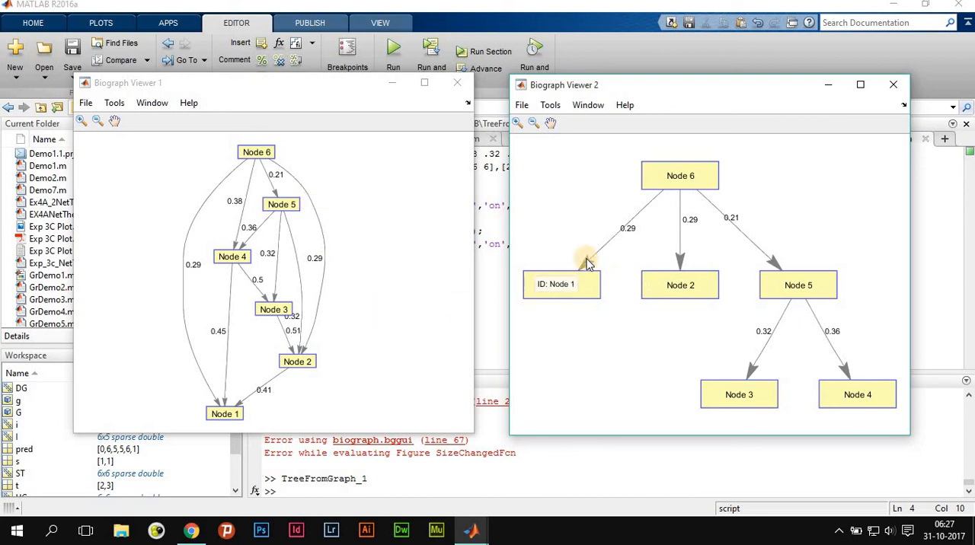
pyautogui.moveTo(731, 227)
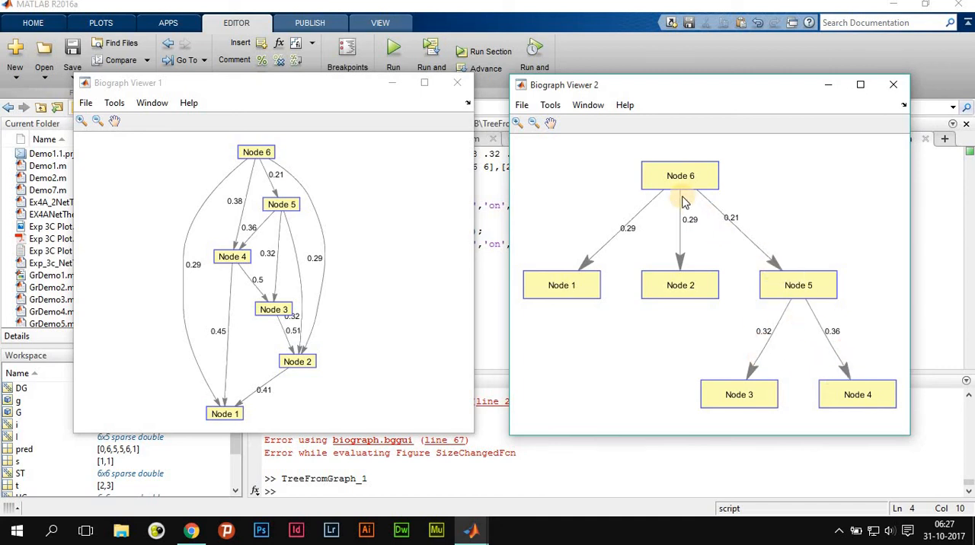
pyautogui.moveTo(689, 280)
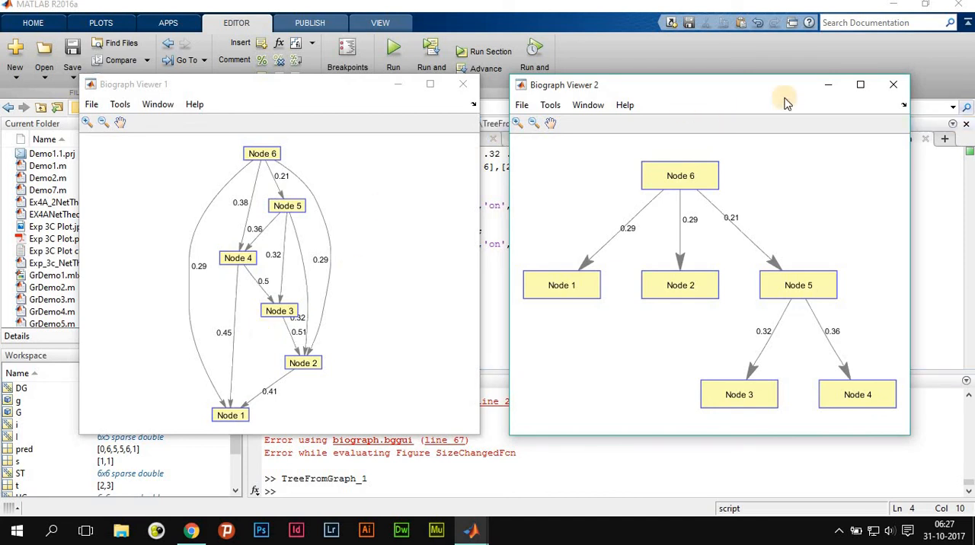
pyautogui.moveTo(828, 85)
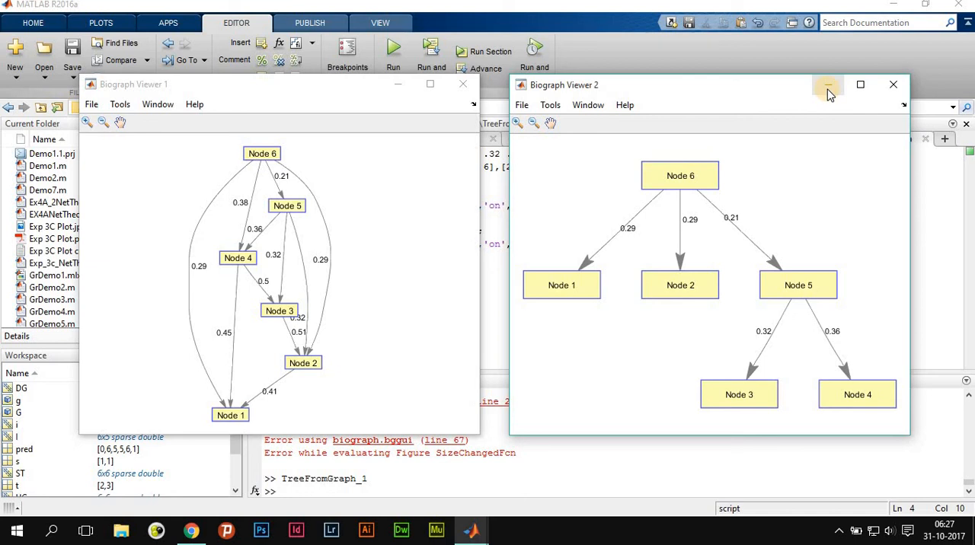
pyautogui.moveTo(893, 87)
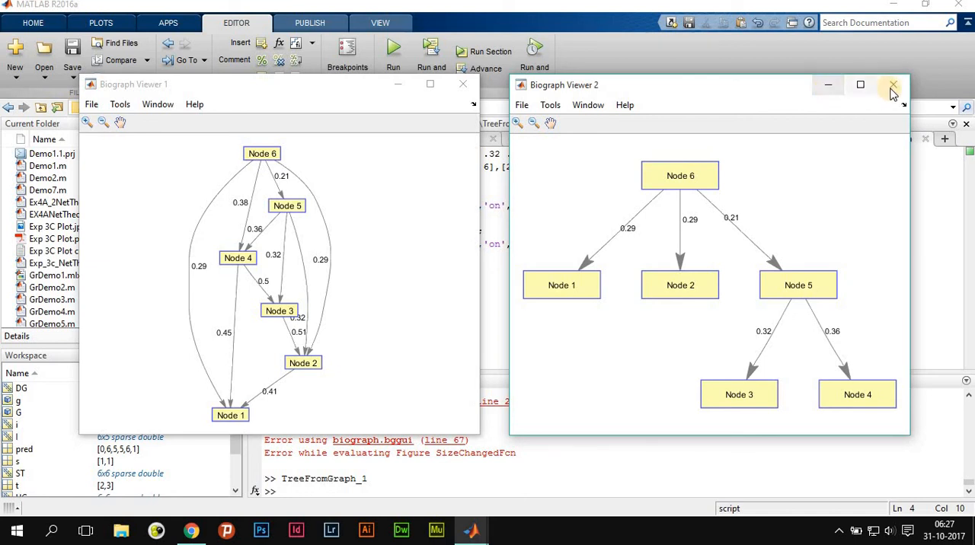
pyautogui.moveTo(689, 163)
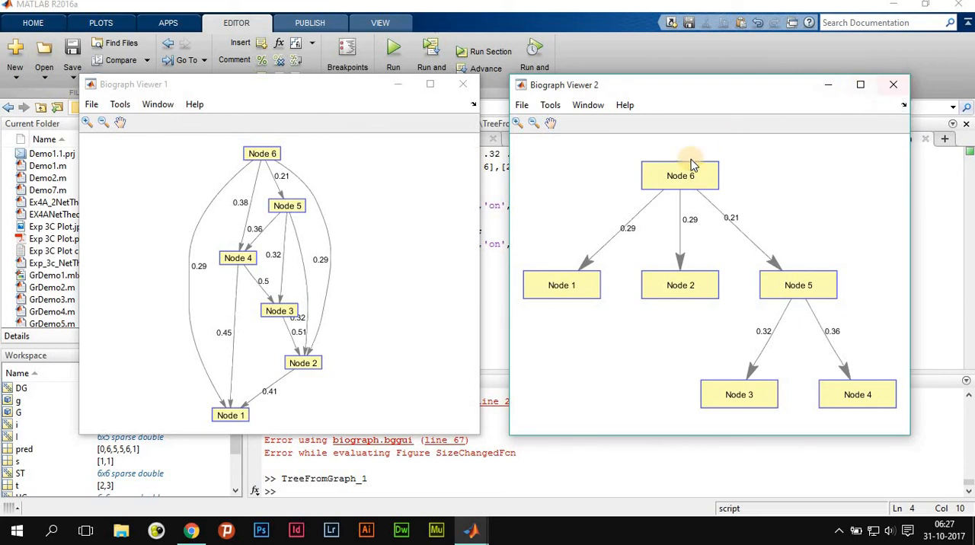